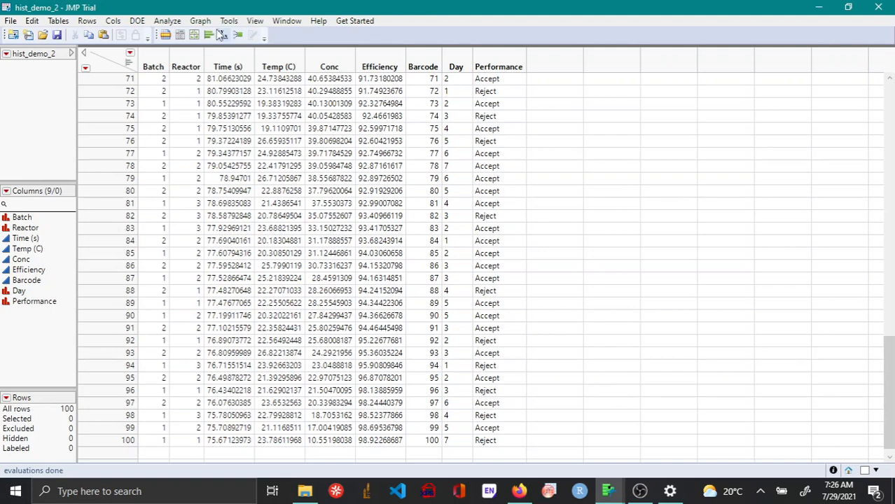
Step: Launch Graph Builder from the Graph menu for the hist_demo_2 table
{"action": "left_click", "coordinate": [200, 20]}
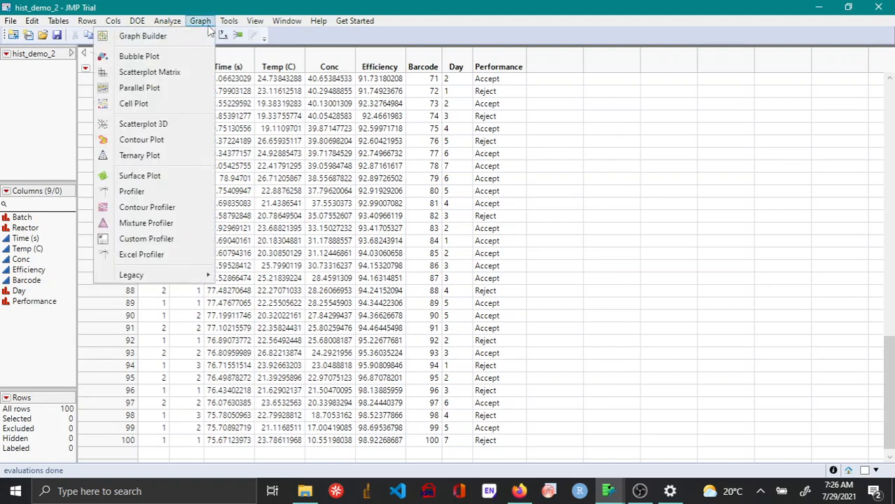
{"action": "left_click", "coordinate": [142, 36]}
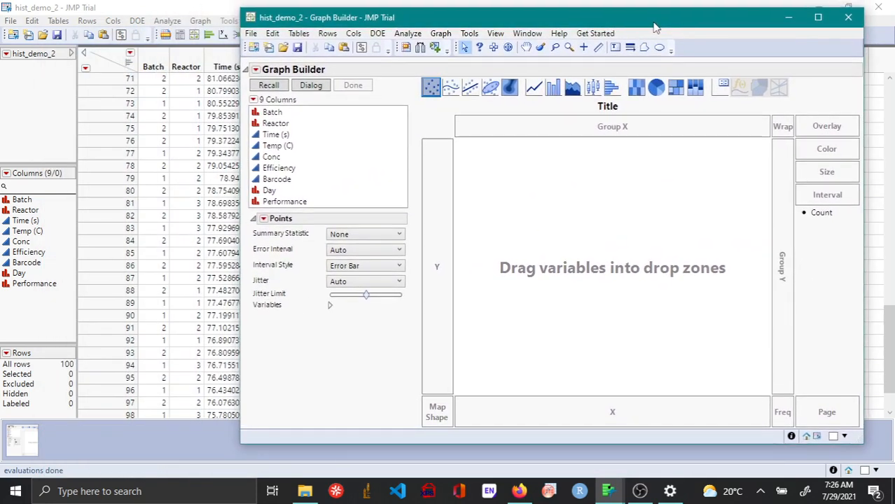
Step: Place Efficiency on the Y axis and Conc on the X axis
{"action": "left_click_drag", "start_coordinate": [278, 168], "coordinate": [427, 269]}
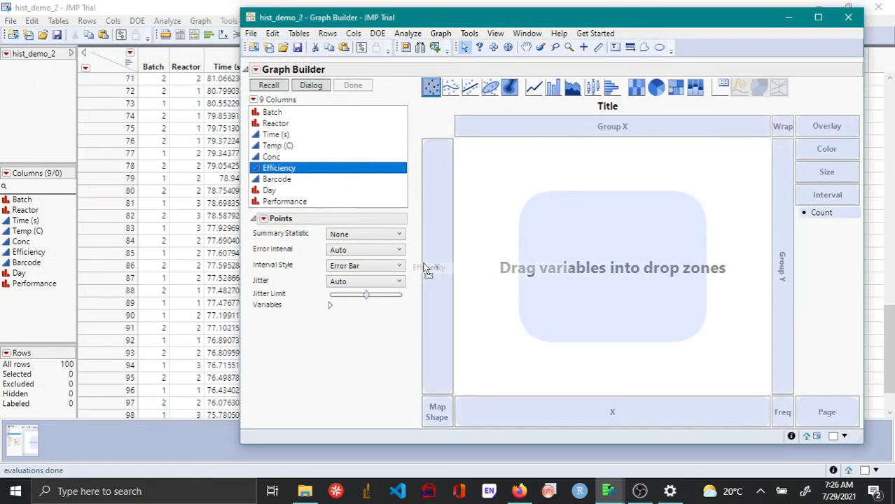
{"action": "left_click_drag", "start_coordinate": [278, 167], "coordinate": [427, 266]}
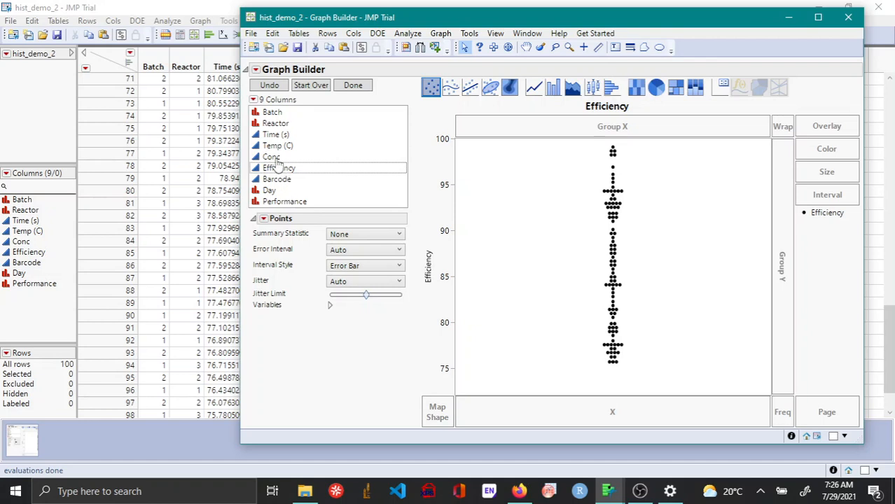
{"action": "left_click_drag", "start_coordinate": [271, 156], "coordinate": [612, 412]}
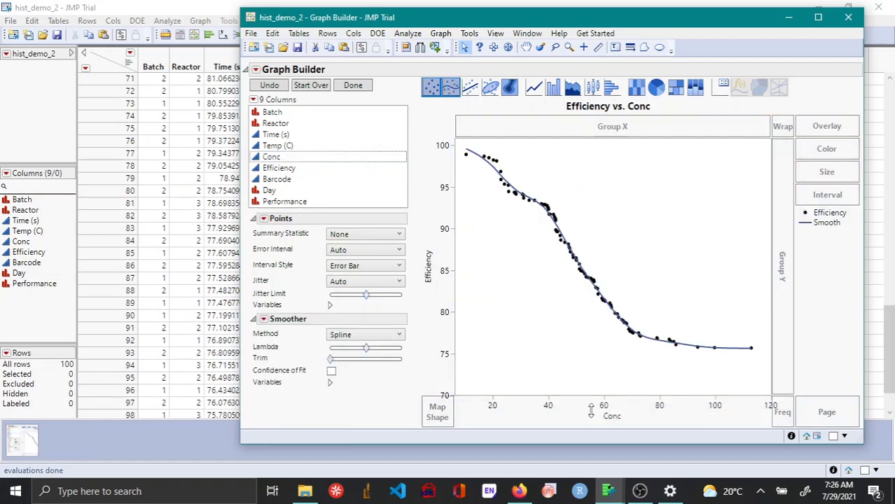
{"action": "mouse_move", "coordinate": [641, 320]}
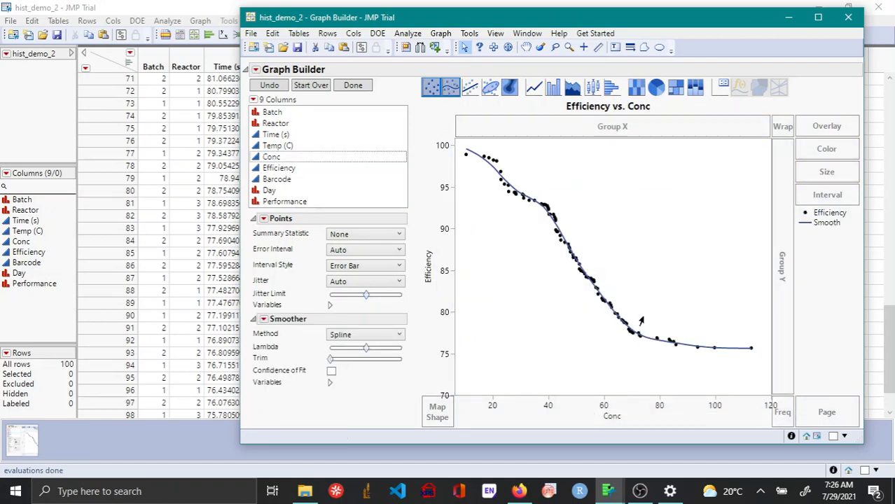
{"action": "mouse_move", "coordinate": [513, 195]}
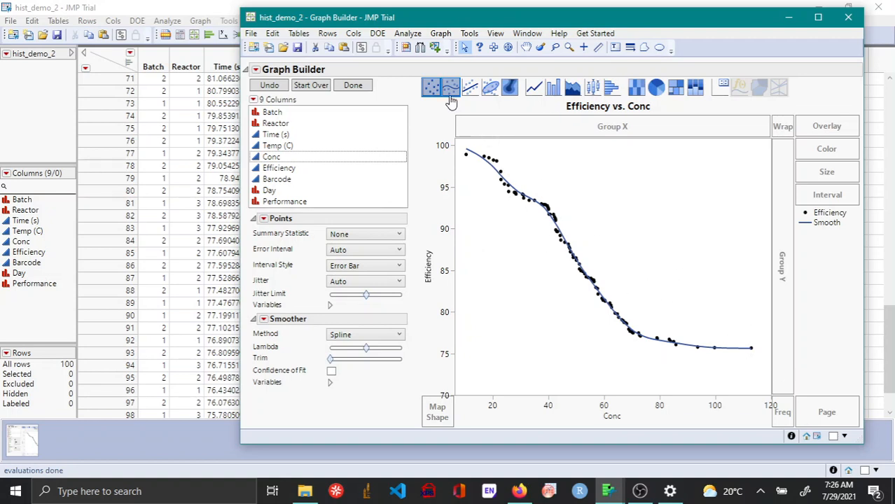
Step: Turn off the Smoother element, leaving only the data points
{"action": "left_click", "coordinate": [431, 86]}
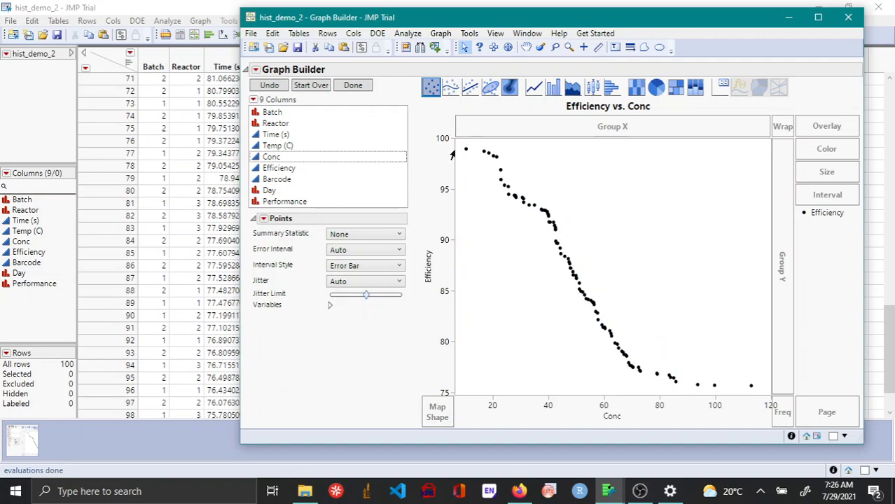
{"action": "mouse_move", "coordinate": [482, 258]}
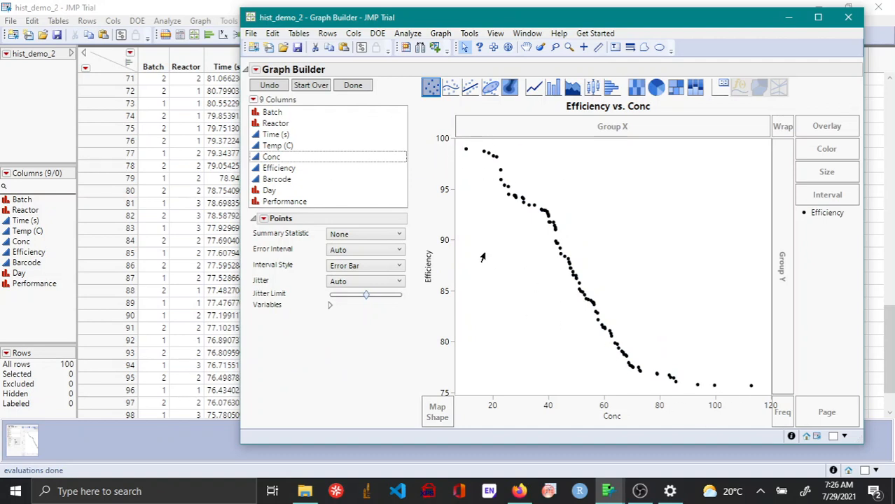
{"action": "mouse_move", "coordinate": [304, 125]}
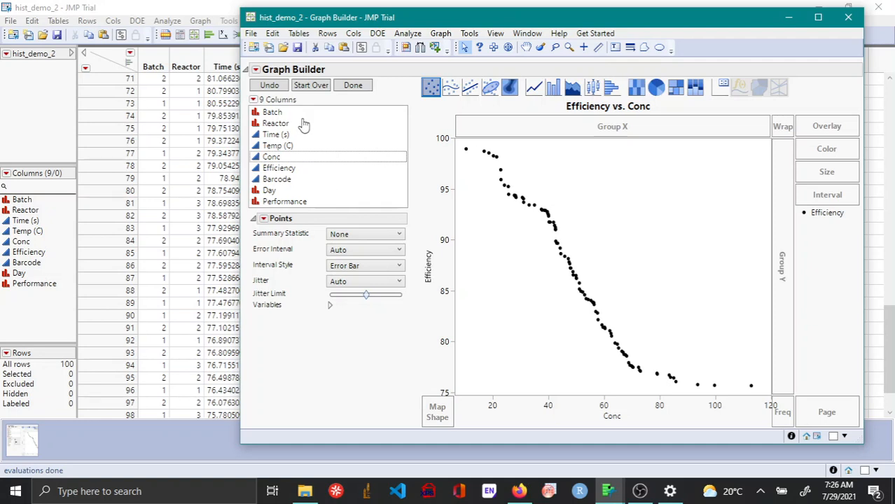
Step: Drop the Performance column into the Color zone to colour Accept and Reject points
{"action": "left_click", "coordinate": [284, 202]}
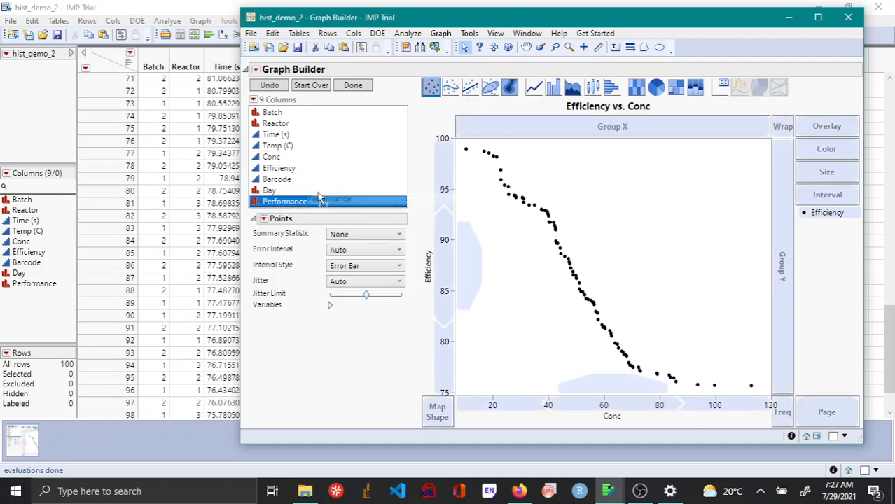
{"action": "left_click_drag", "start_coordinate": [284, 201], "coordinate": [826, 148]}
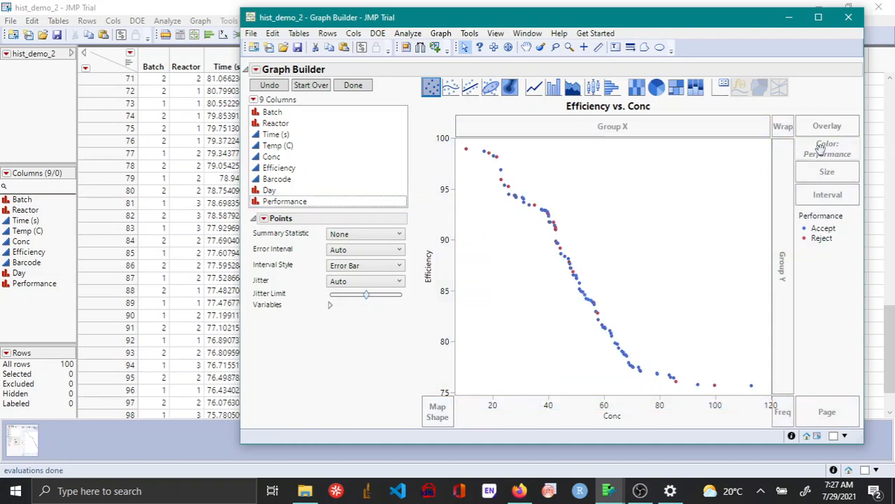
{"action": "mouse_move", "coordinate": [505, 198]}
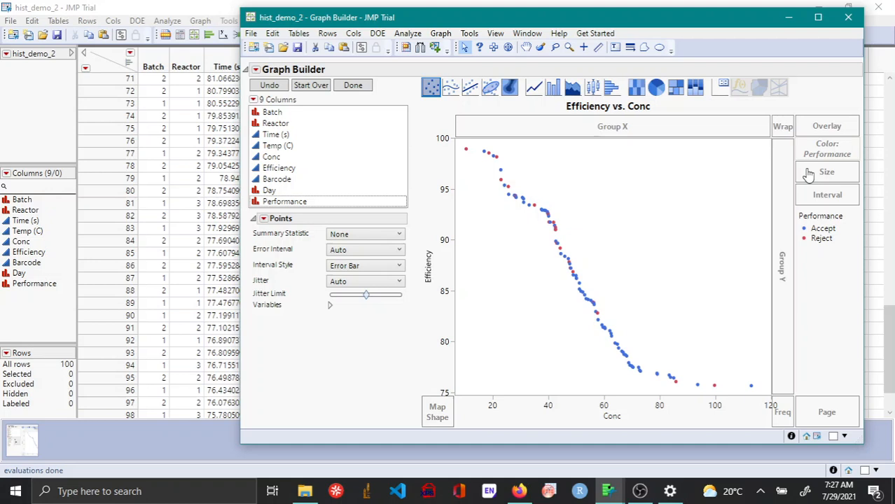
{"action": "mouse_move", "coordinate": [640, 248]}
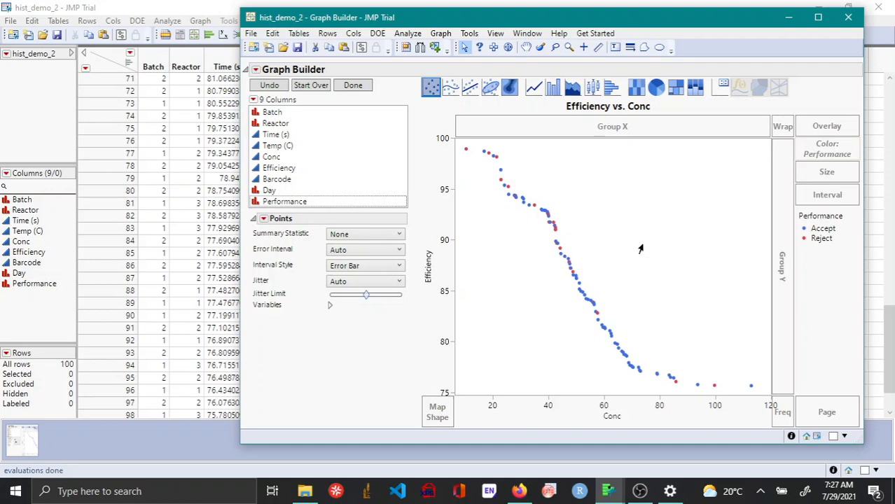
{"action": "mouse_move", "coordinate": [630, 257]}
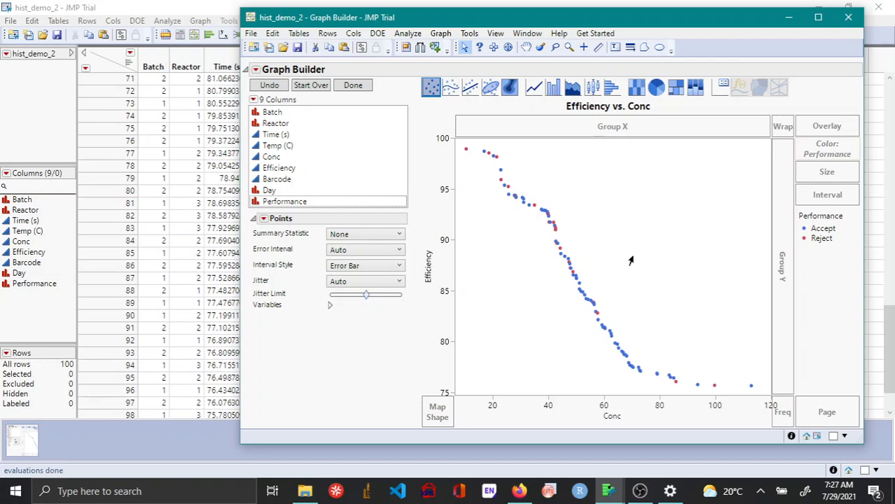
{"action": "mouse_move", "coordinate": [596, 261]}
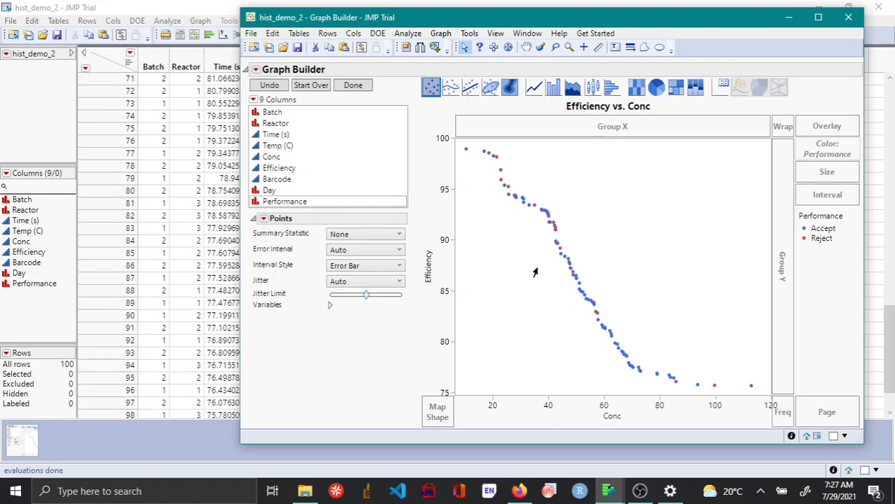
{"action": "mouse_move", "coordinate": [608, 314]}
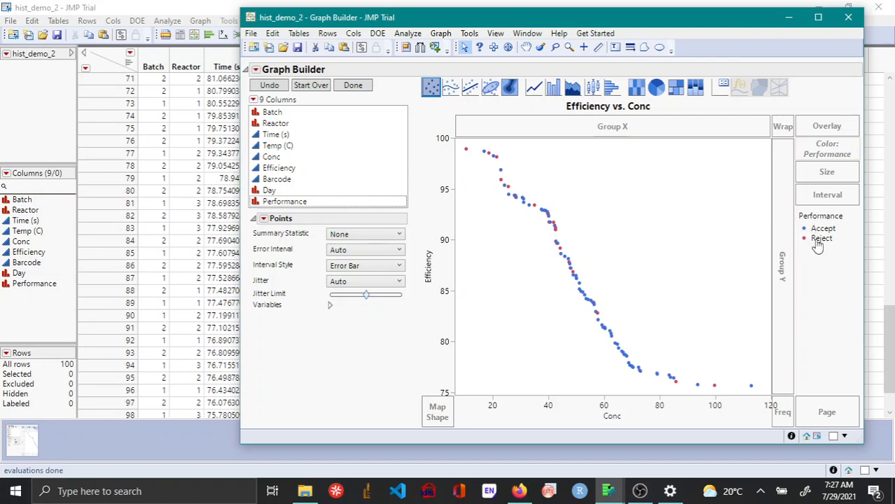
{"action": "mouse_move", "coordinate": [820, 240]}
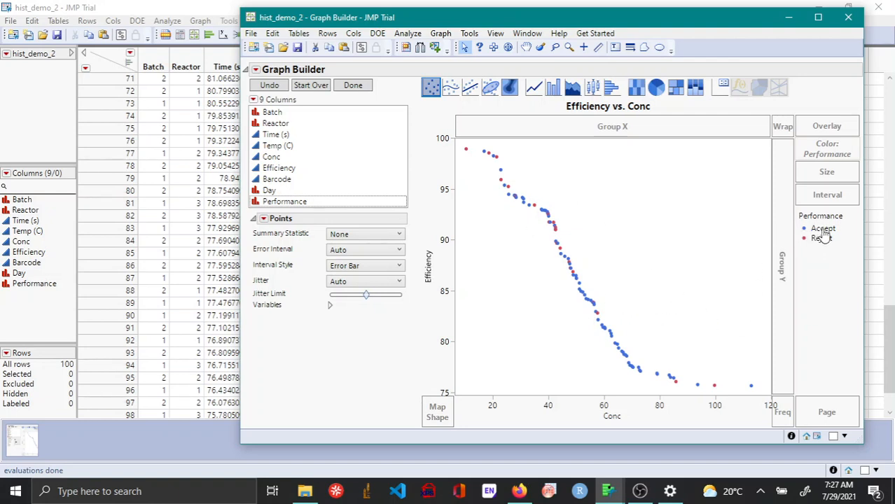
Step: Change the Accept legend item's marker to an open circle
{"action": "right_click", "coordinate": [822, 236]}
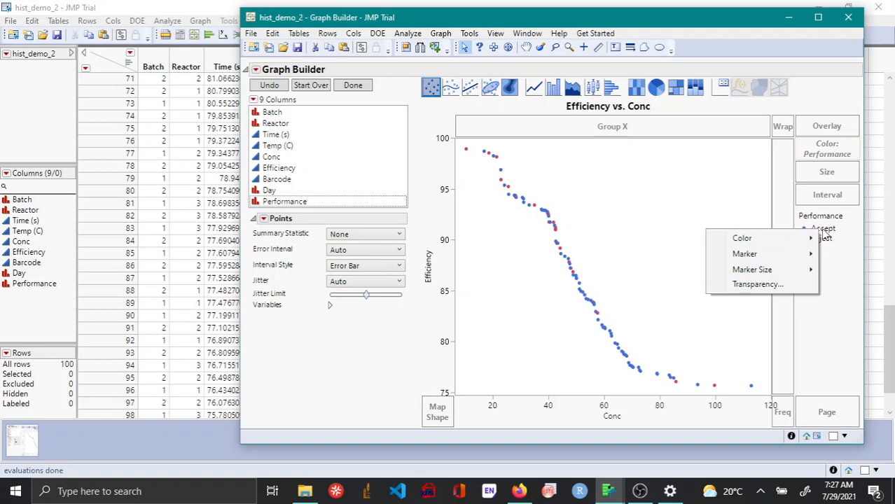
{"action": "mouse_move", "coordinate": [581, 239]}
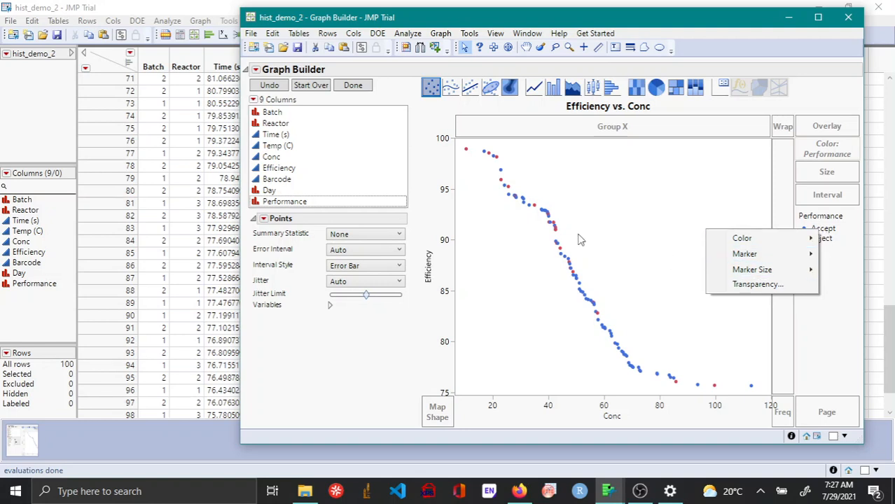
{"action": "mouse_move", "coordinate": [744, 253]}
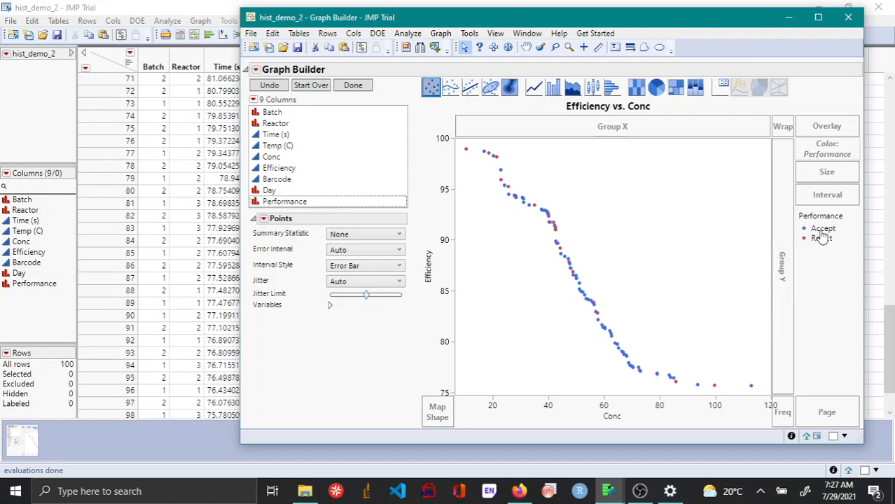
{"action": "right_click", "coordinate": [821, 237]}
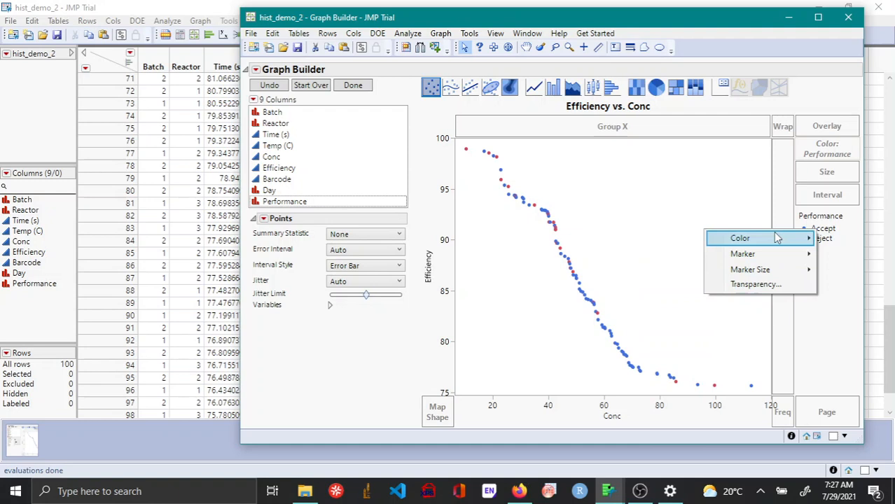
{"action": "left_click", "coordinate": [743, 254]}
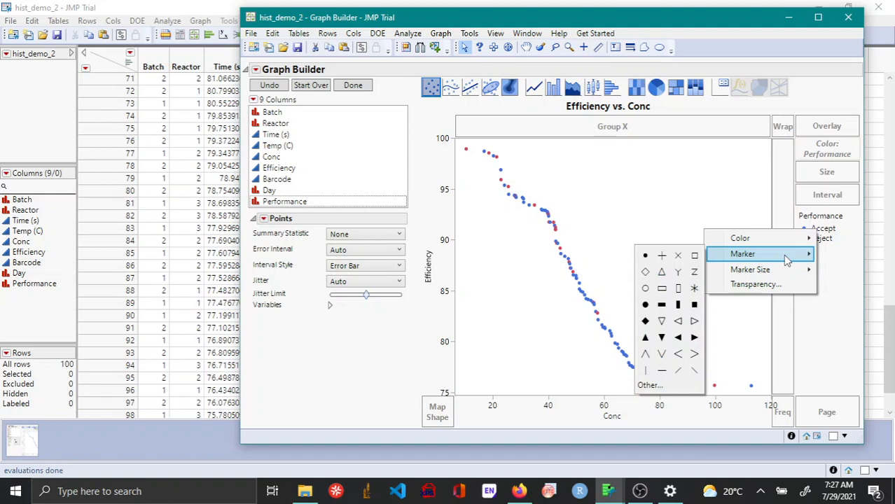
{"action": "mouse_move", "coordinate": [749, 254]}
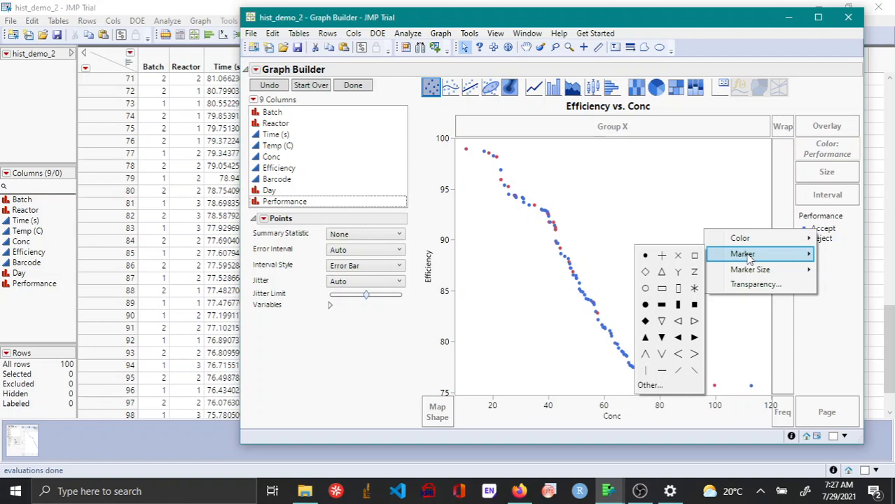
{"action": "mouse_move", "coordinate": [644, 288]}
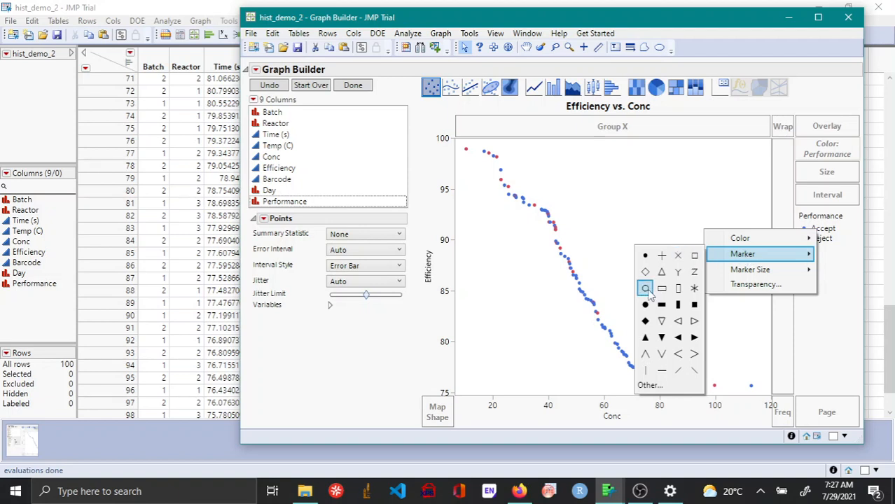
{"action": "left_click", "coordinate": [645, 290]}
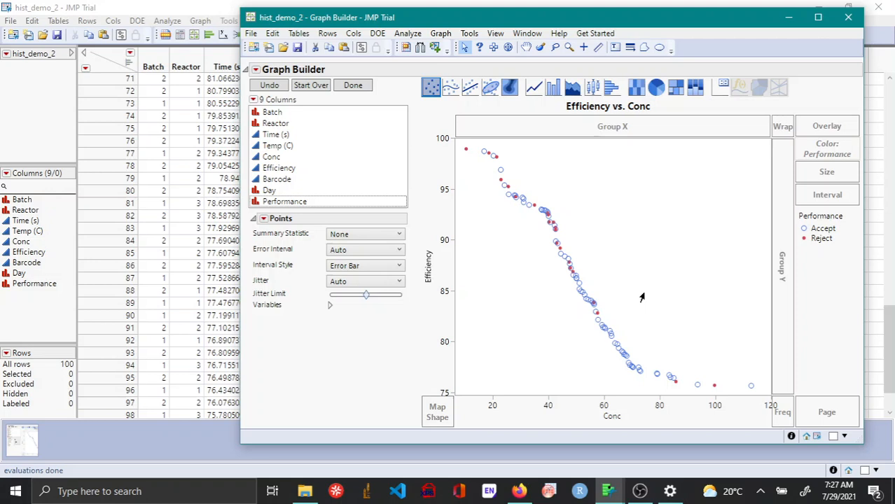
{"action": "mouse_move", "coordinate": [483, 166]}
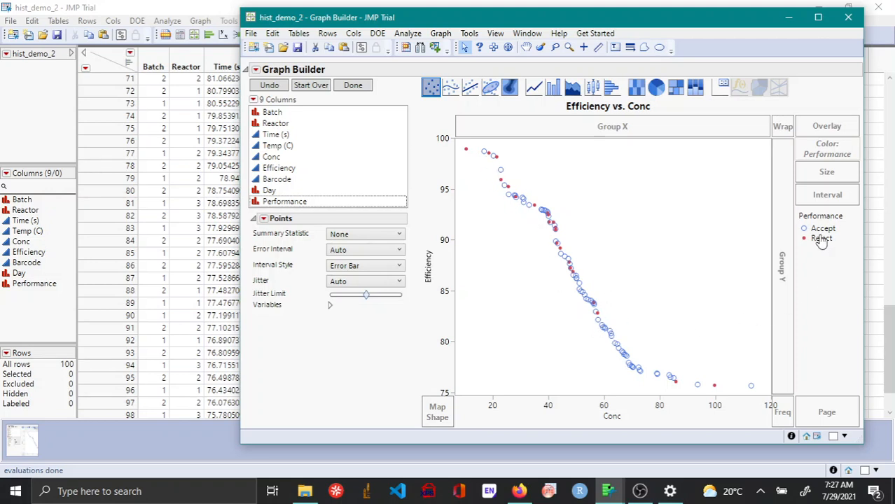
{"action": "mouse_move", "coordinate": [541, 226]}
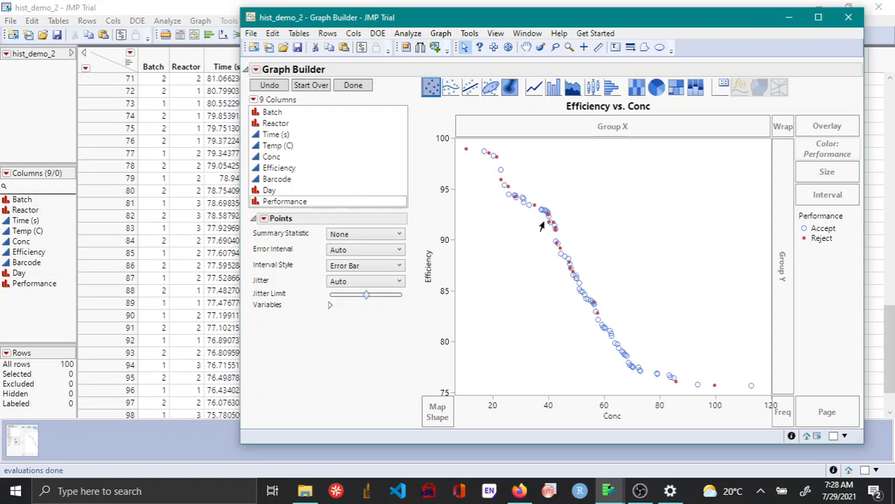
{"action": "mouse_move", "coordinate": [821, 238]}
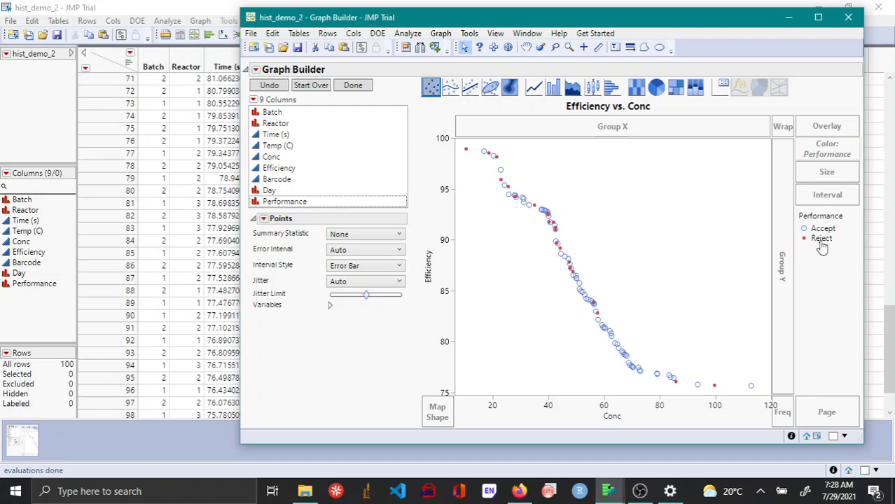
{"action": "right_click", "coordinate": [820, 238]}
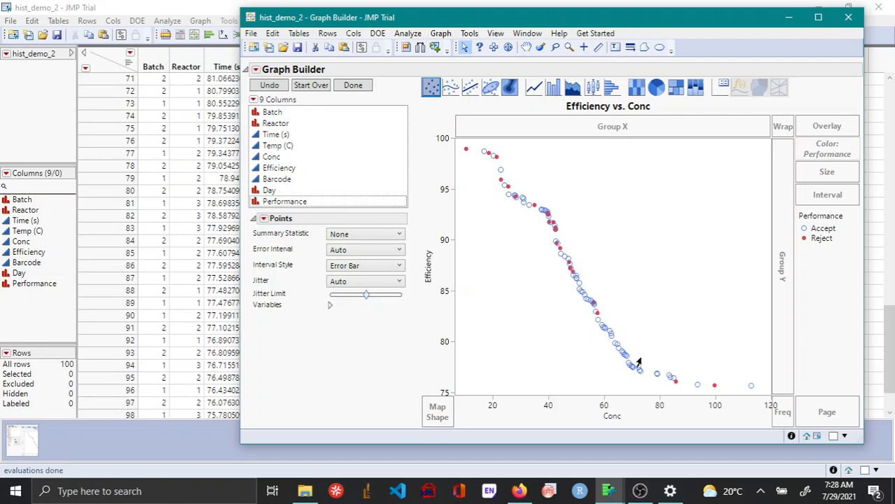
{"action": "mouse_move", "coordinate": [705, 310]}
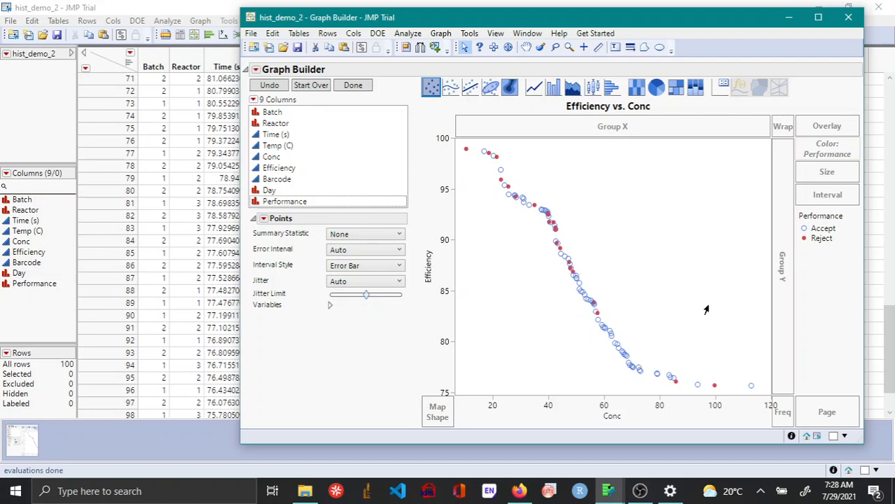
{"action": "mouse_move", "coordinate": [763, 383]}
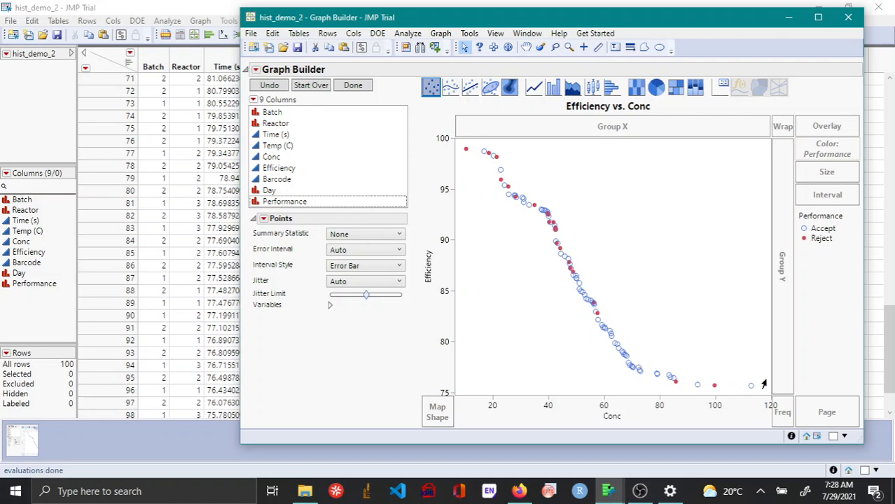
{"action": "mouse_move", "coordinate": [566, 210]}
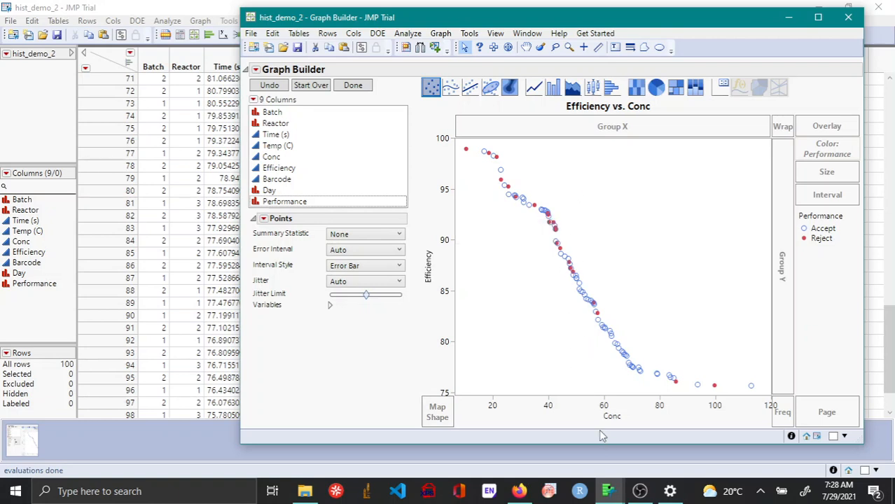
{"action": "mouse_move", "coordinate": [569, 308]}
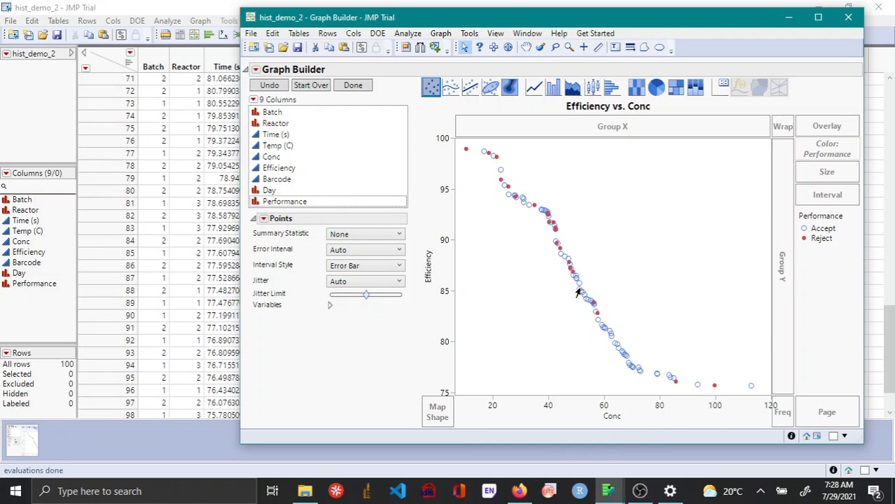
{"action": "mouse_move", "coordinate": [577, 281]}
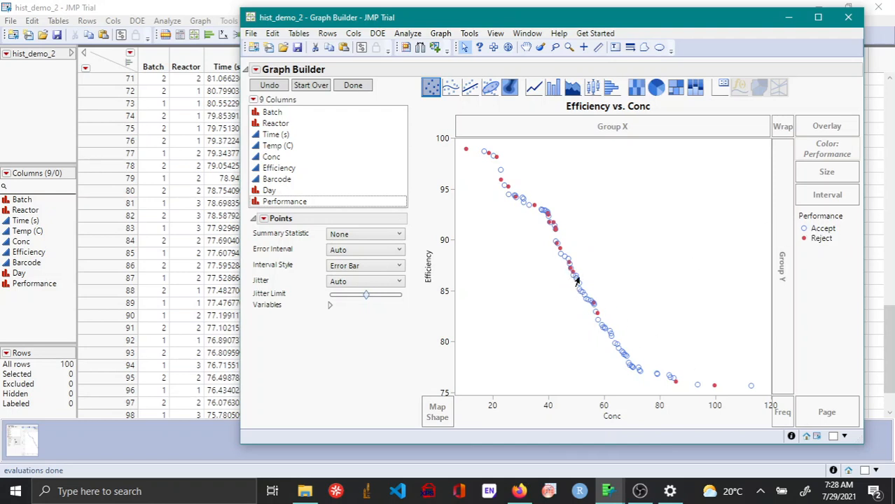
{"action": "mouse_move", "coordinate": [574, 280]}
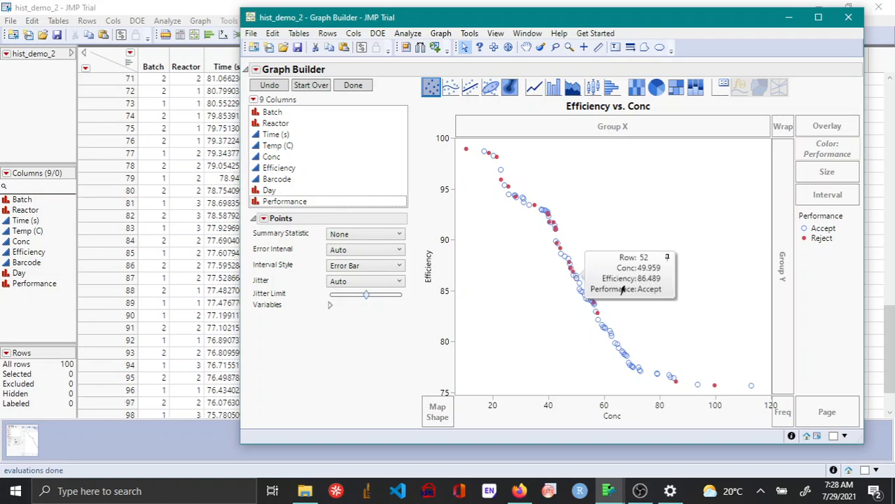
{"action": "mouse_move", "coordinate": [574, 282]}
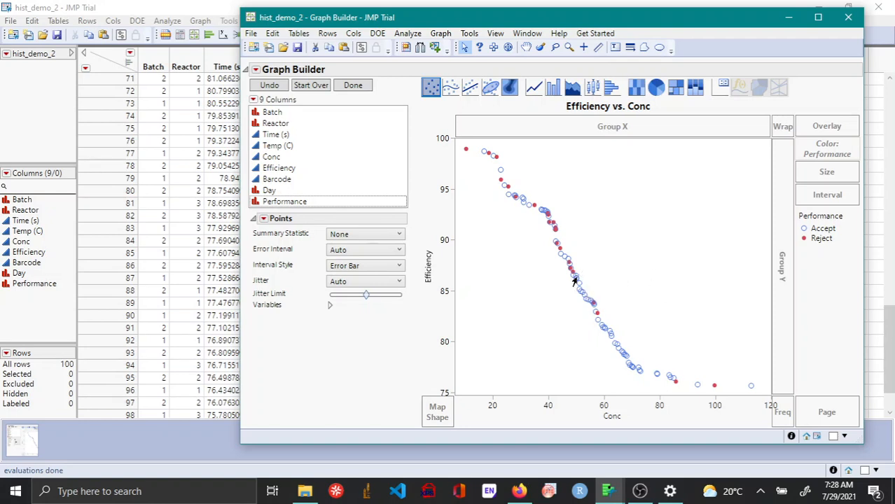
{"action": "mouse_move", "coordinate": [574, 281]}
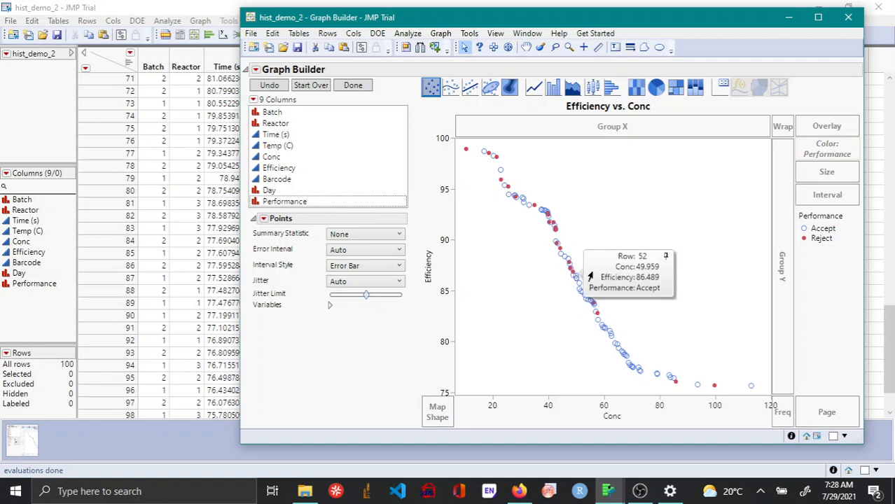
{"action": "mouse_move", "coordinate": [655, 263]}
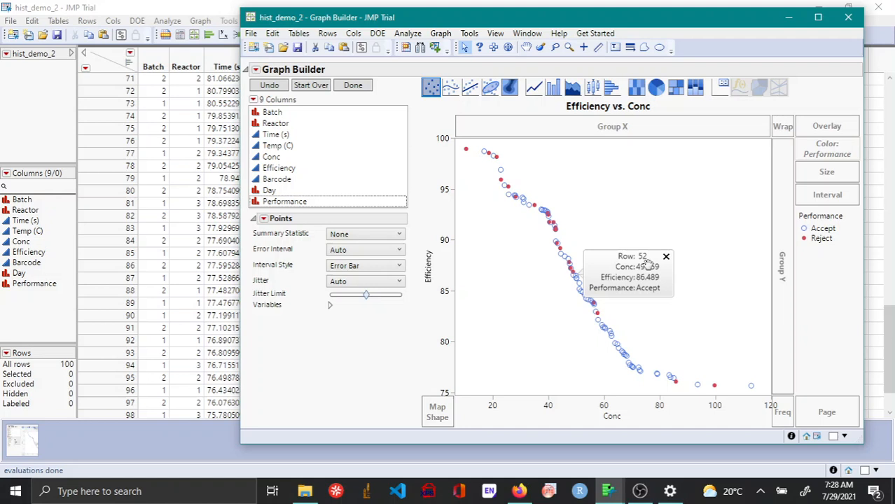
{"action": "mouse_move", "coordinate": [622, 275]}
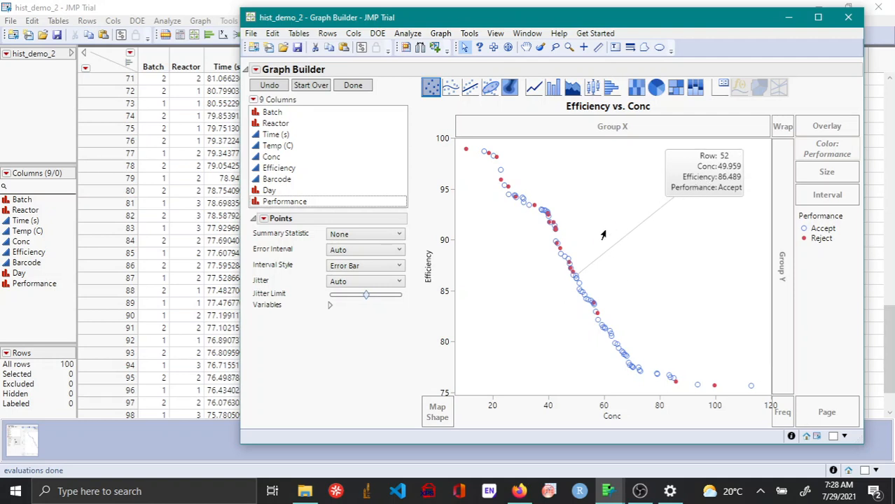
{"action": "mouse_move", "coordinate": [634, 418]}
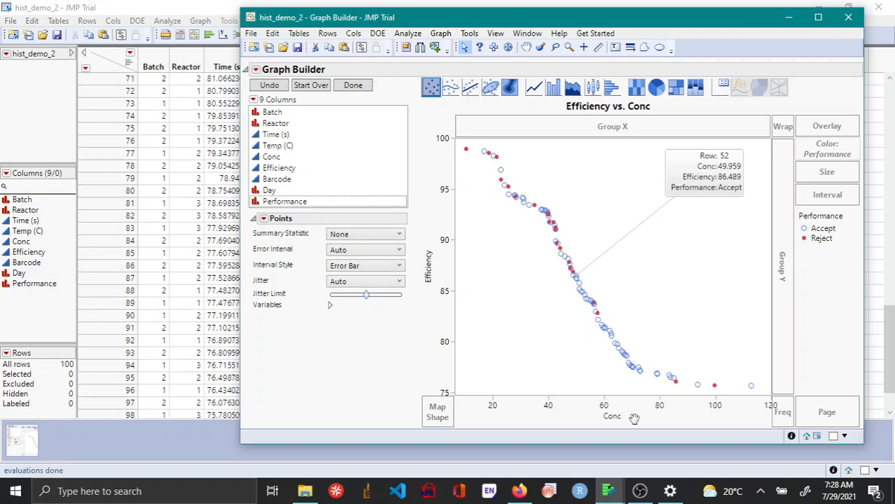
{"action": "mouse_move", "coordinate": [576, 217]}
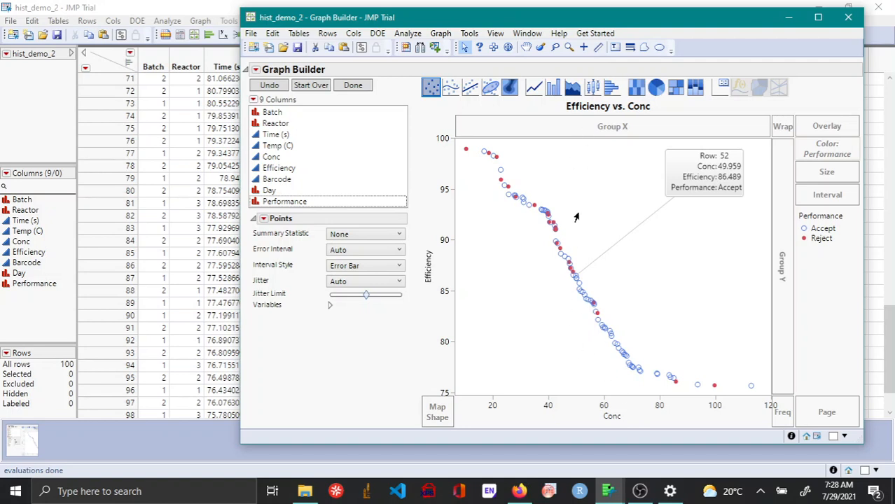
{"action": "mouse_move", "coordinate": [564, 215]}
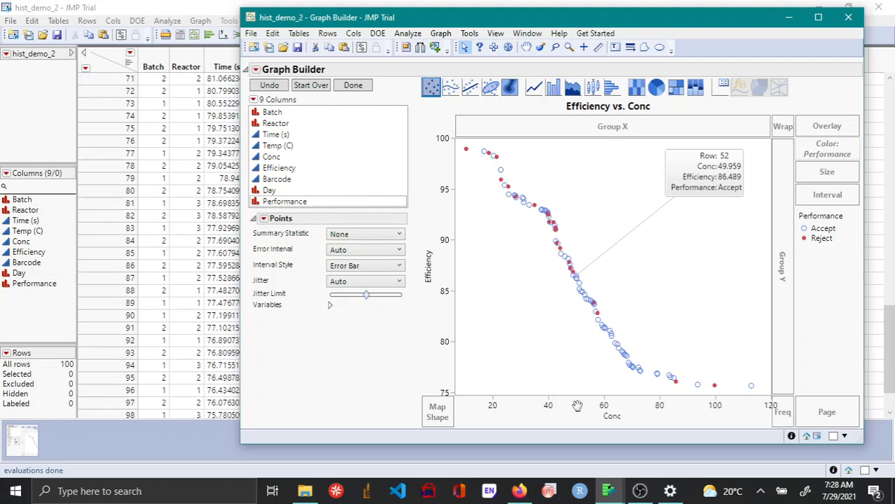
Step: In Conc axis settings, add a dashed gray reference line at 63.23
{"action": "right_click", "coordinate": [428, 273]}
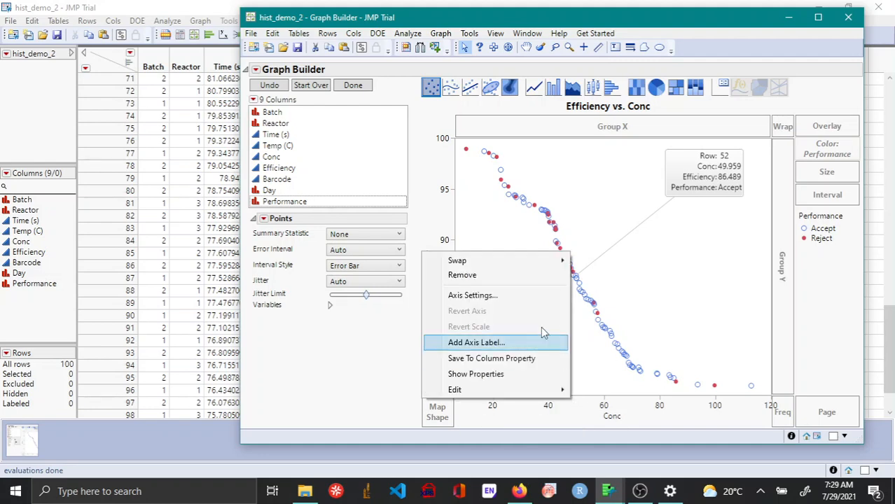
{"action": "left_click", "coordinate": [473, 295]}
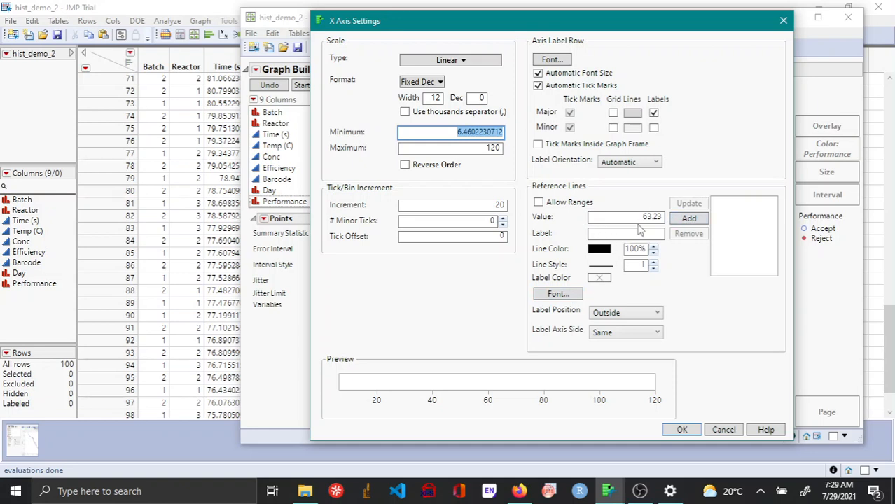
{"action": "mouse_move", "coordinate": [632, 299]}
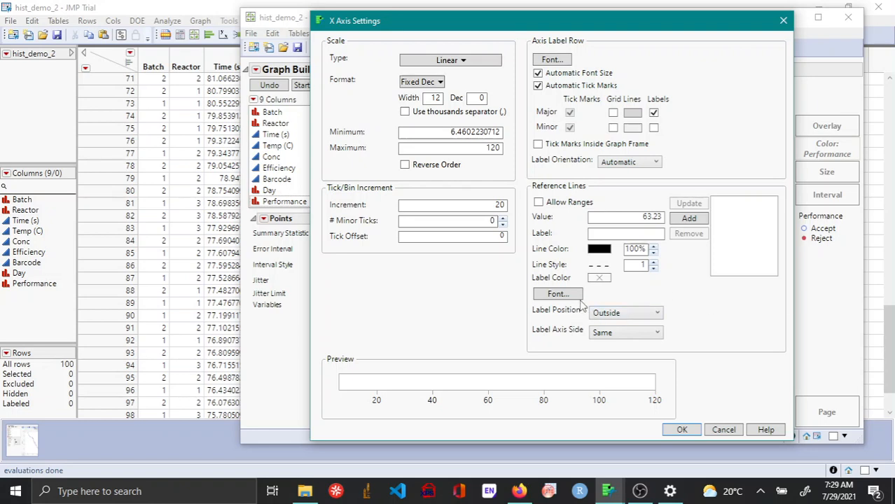
{"action": "mouse_move", "coordinate": [608, 255]}
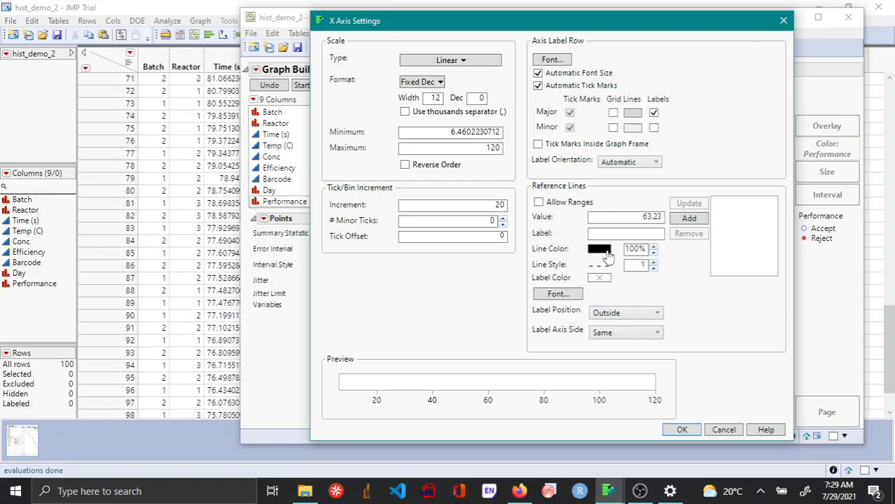
{"action": "left_click", "coordinate": [599, 248]}
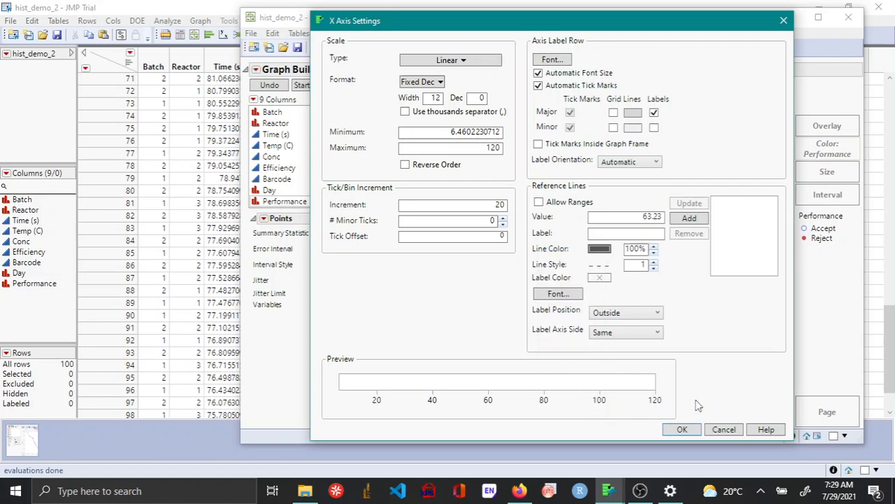
{"action": "left_click", "coordinate": [681, 429]}
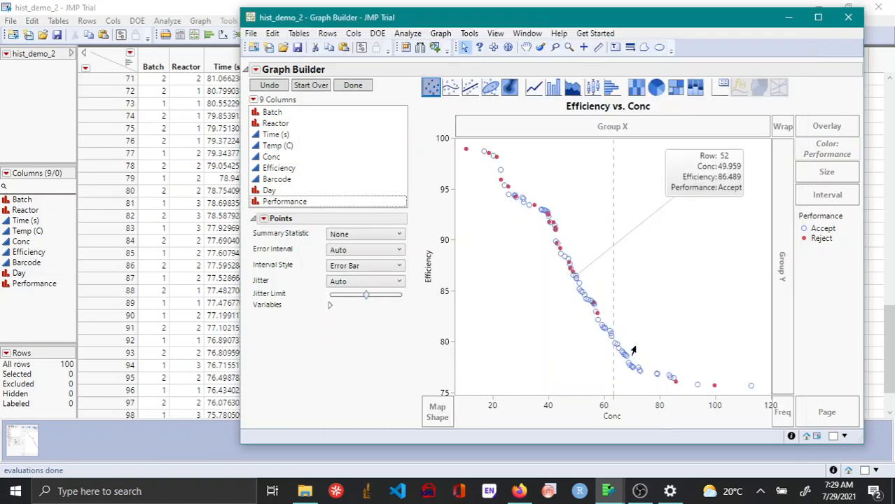
{"action": "mouse_move", "coordinate": [593, 293]}
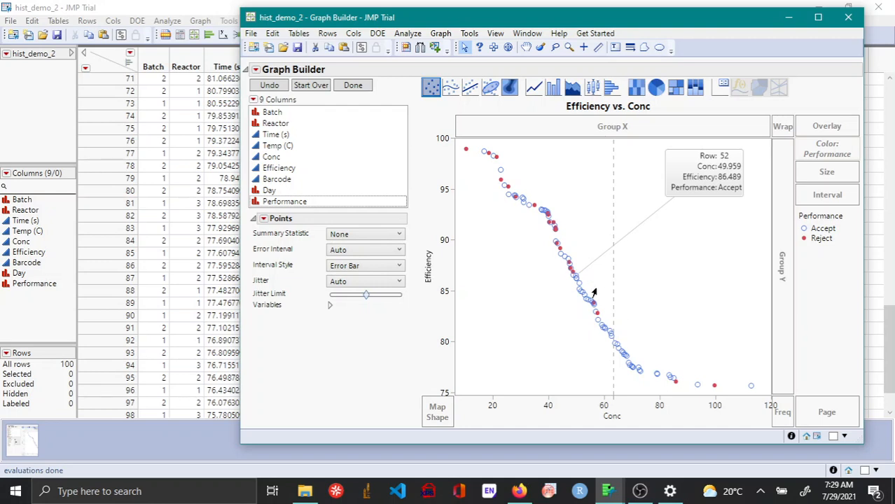
{"action": "mouse_move", "coordinate": [585, 461]}
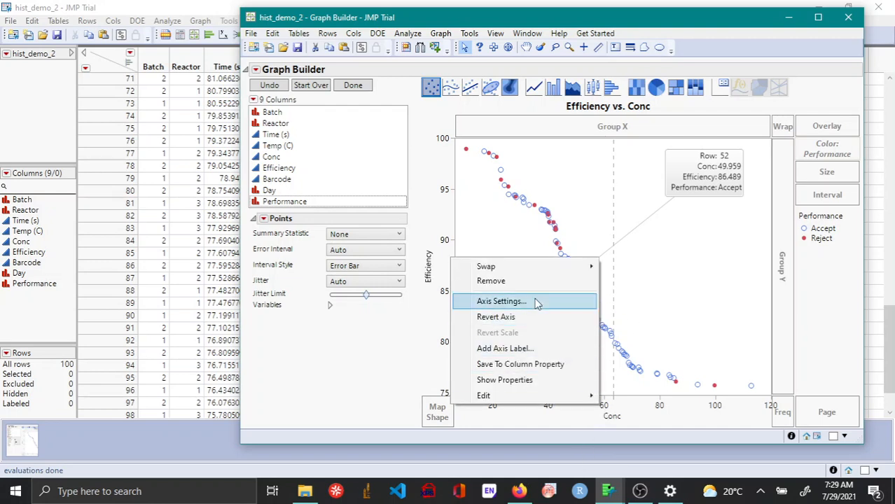
{"action": "mouse_move", "coordinate": [501, 302]}
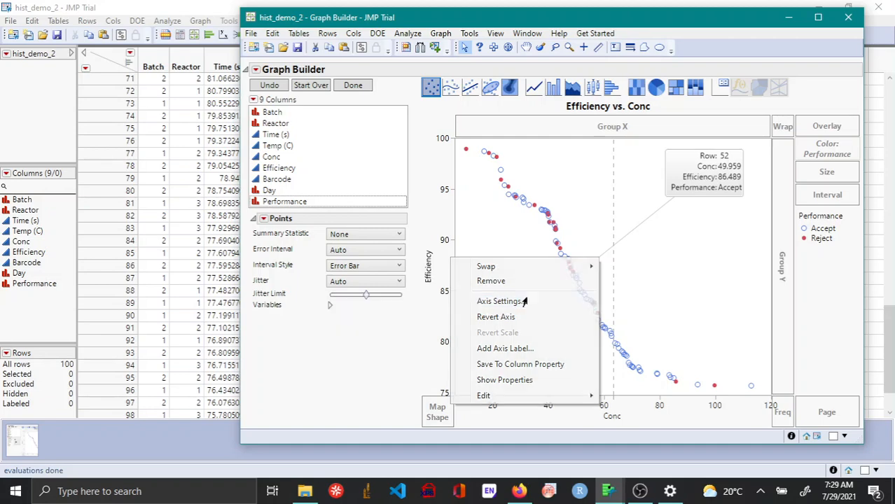
Step: Change the reference line value to 49.96 in the Conc axis settings
{"action": "left_click", "coordinate": [500, 300]}
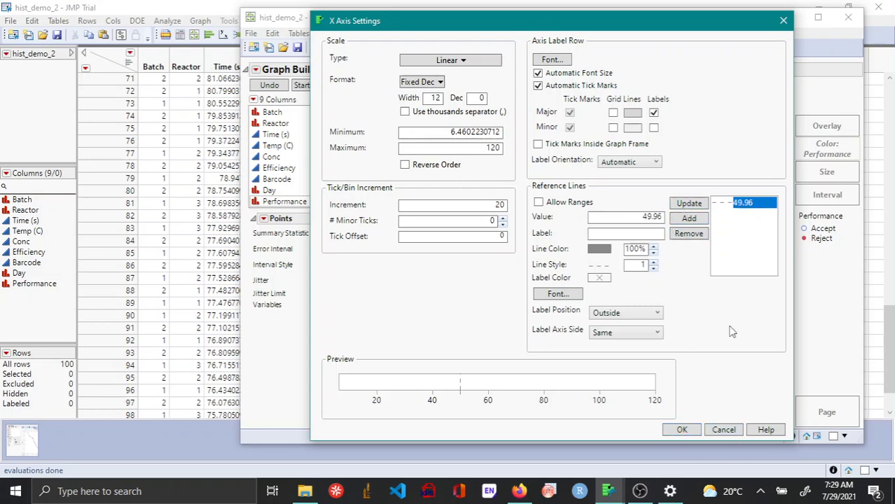
{"action": "left_click", "coordinate": [680, 430]}
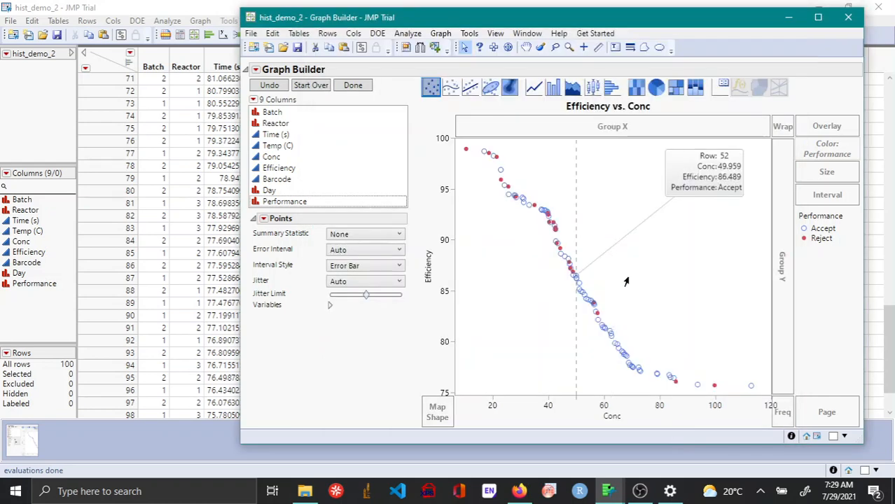
{"action": "mouse_move", "coordinate": [585, 373]}
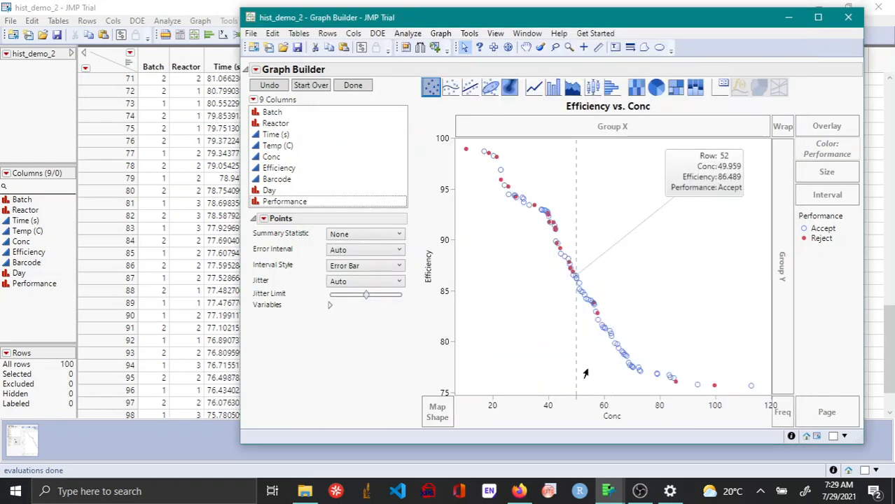
{"action": "mouse_move", "coordinate": [673, 292]}
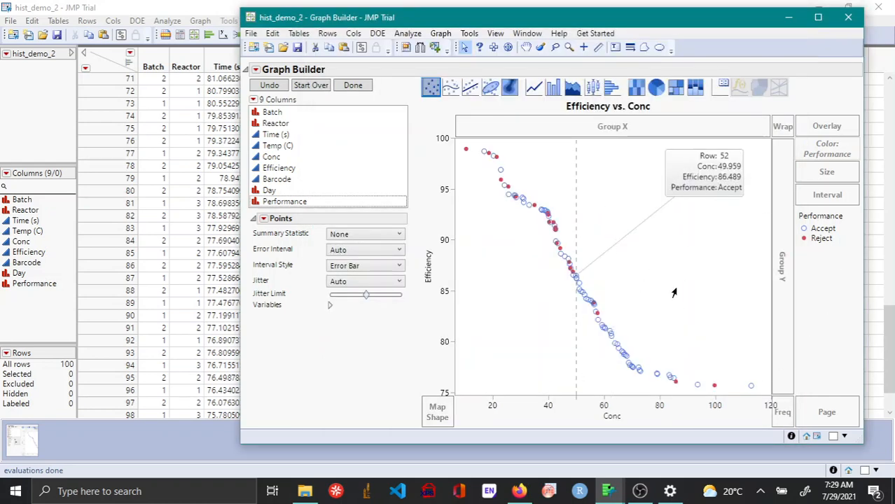
{"action": "mouse_move", "coordinate": [582, 167]}
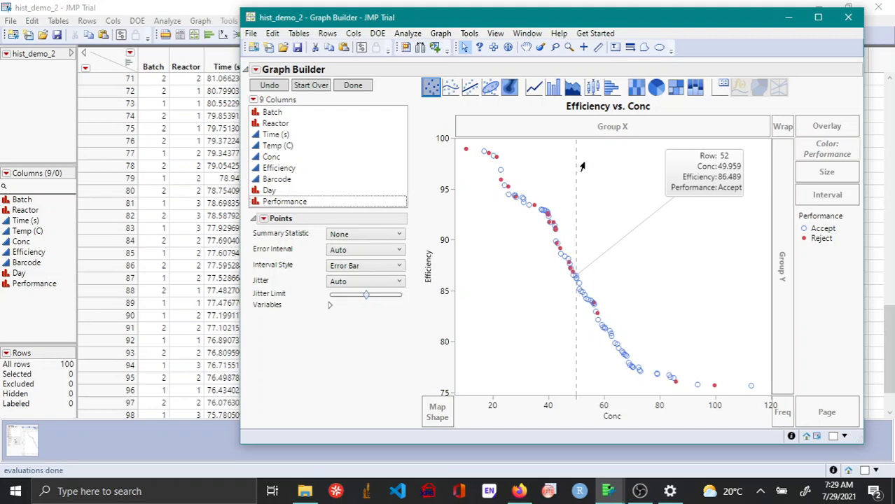
Step: Click Done to finalize the Efficiency vs. Conc graph
{"action": "left_click", "coordinate": [353, 84]}
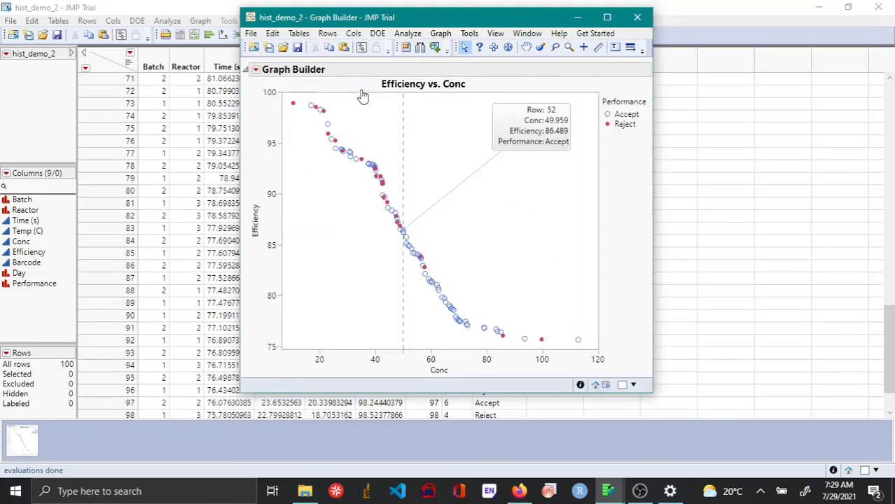